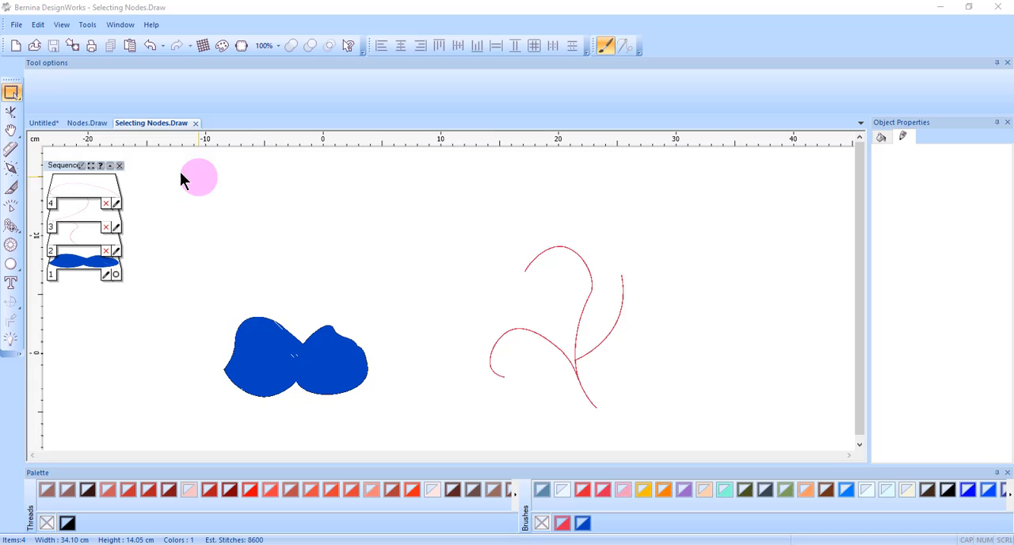
Step: Select the blue two-lobed fill shape to expose its outline nodes for editing
click(294, 357)
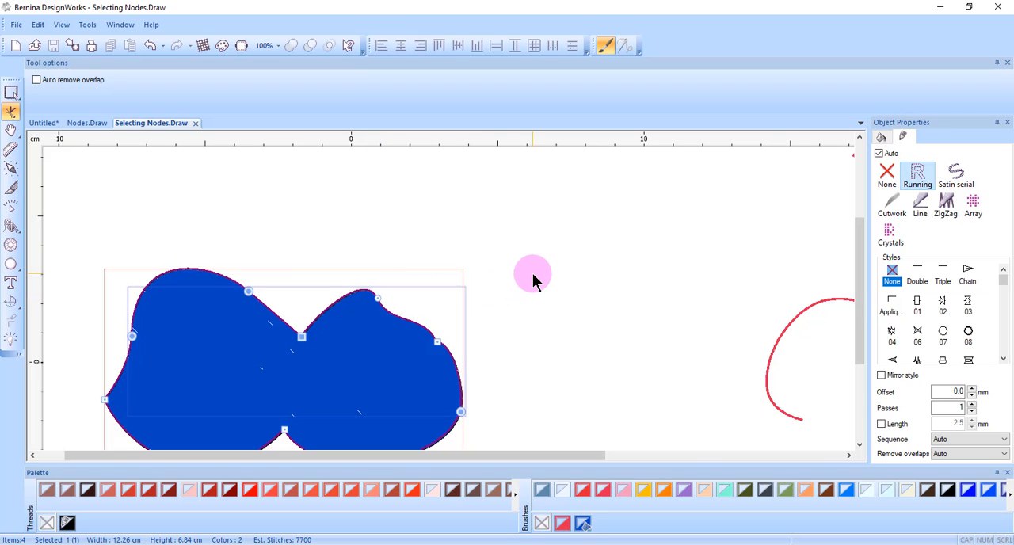
mouse_move(638, 300)
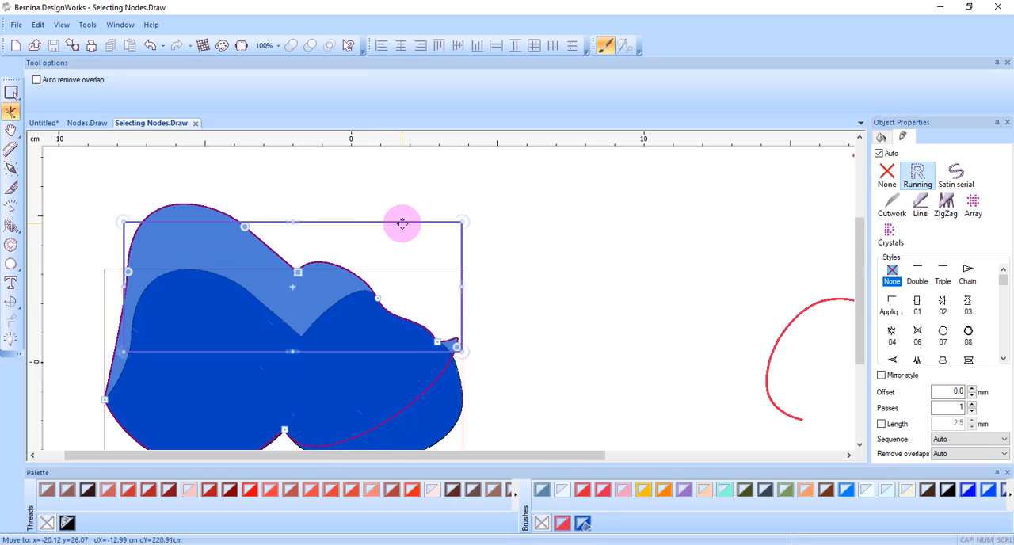
Step: Drag the blue shape's selected nodes to reshape its outline
drag(403, 221, 412, 266)
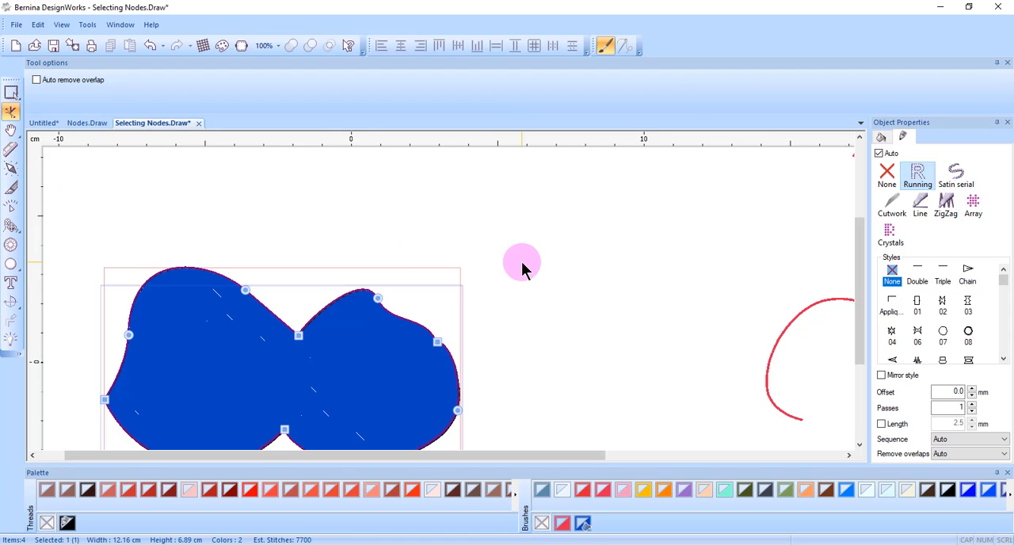
Step: Select every shape in the design via Edit > Select All
click(38, 24)
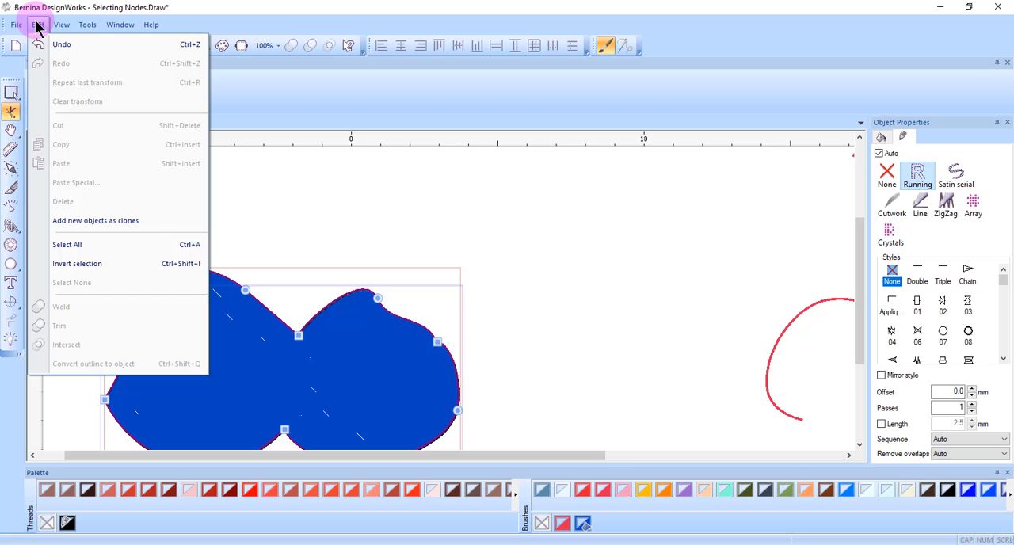
mouse_move(88, 244)
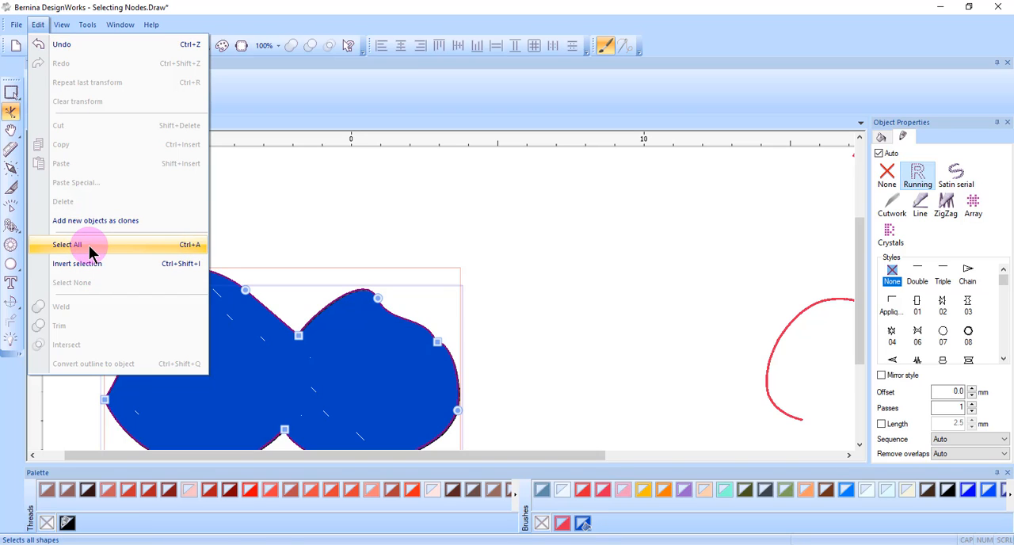
click(67, 244)
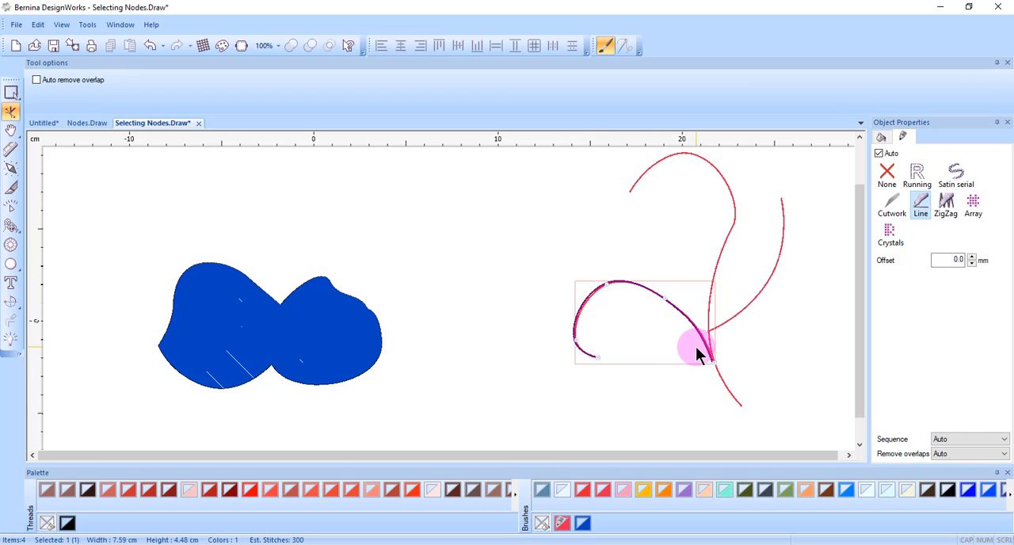
Step: Show the editable nodes of the lower red curve on the right
right_click(699, 352)
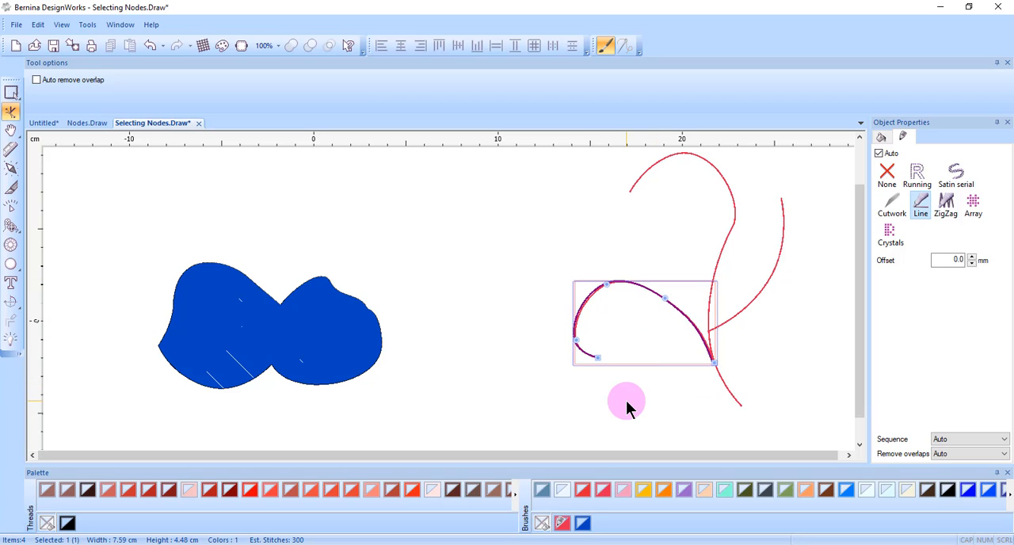
mouse_move(637, 410)
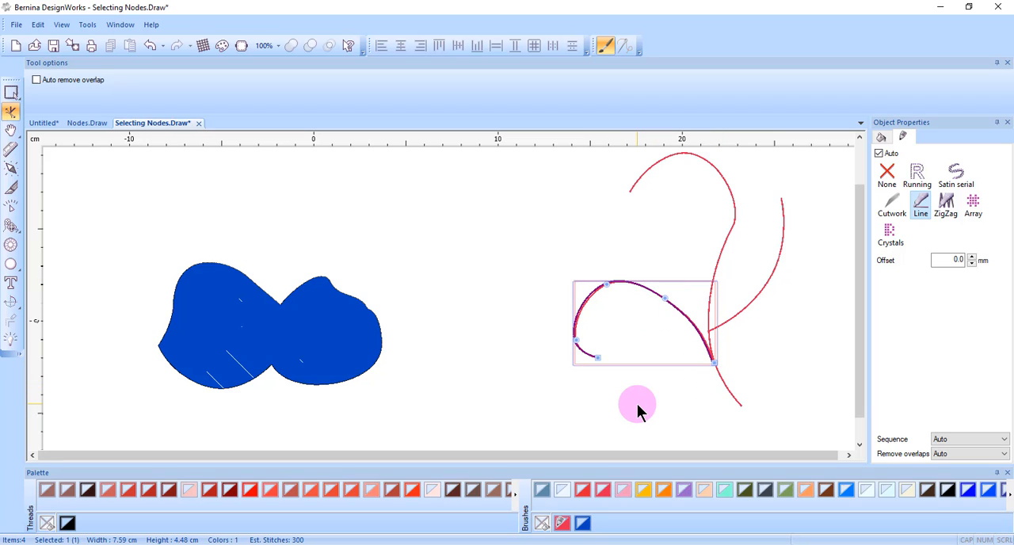